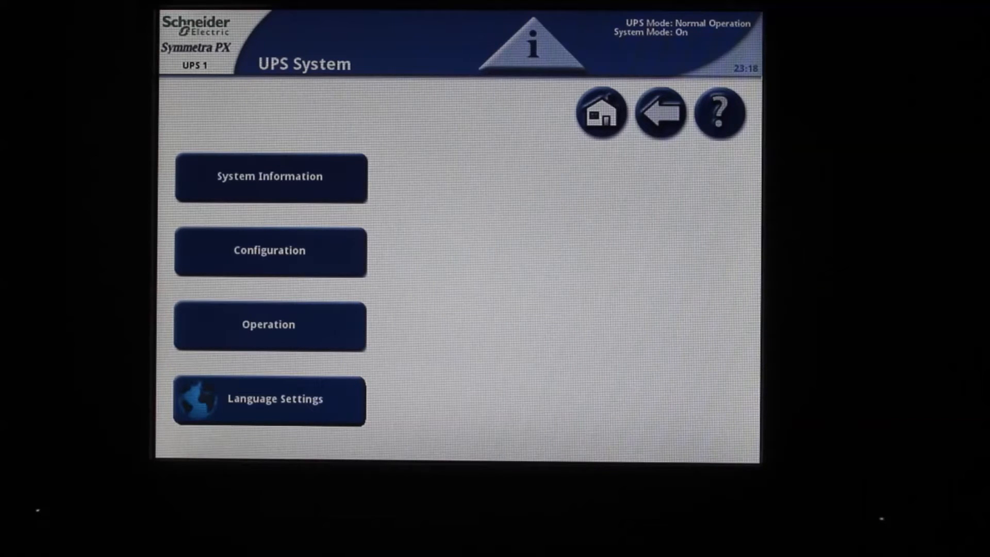
- Navigate from the system overview through Configuration into User Configuration, reaching the empty password prompt
{"action": "left_click", "coordinate": [269, 250]}
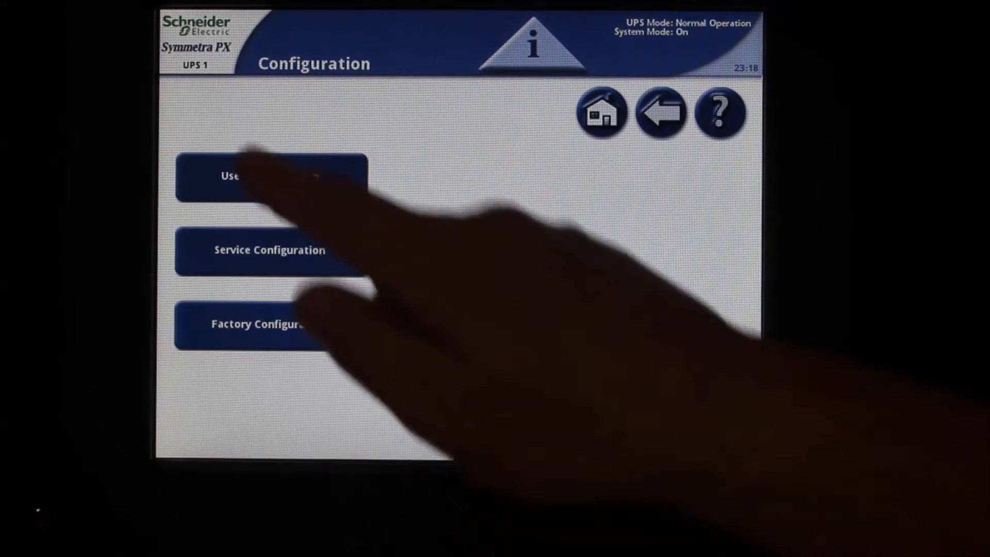
{"action": "left_click", "coordinate": [275, 177]}
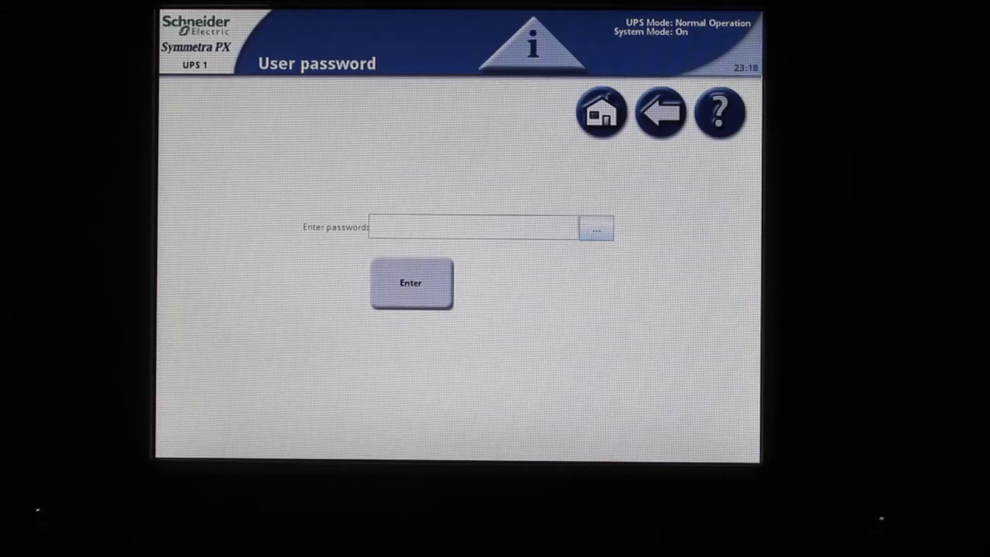
- Enter the current user password on the keypad and submit it to reach the password-change form
{"action": "left_click", "coordinate": [597, 229]}
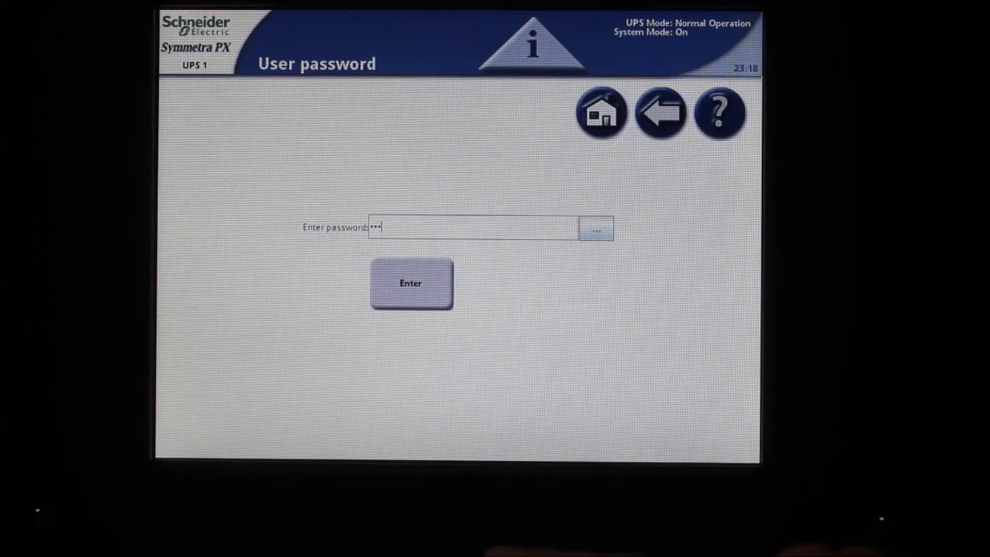
{"action": "left_click", "coordinate": [410, 283]}
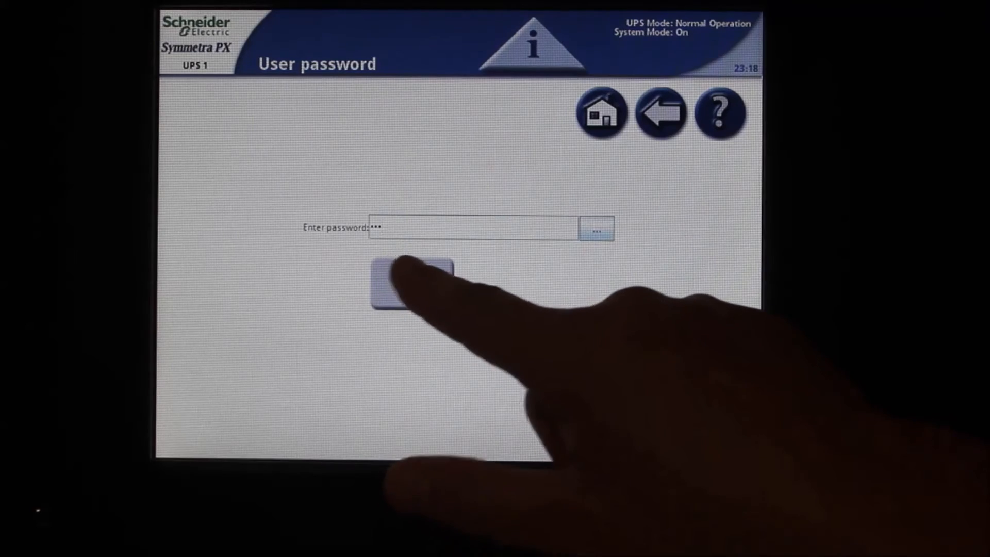
{"action": "left_click", "coordinate": [408, 282]}
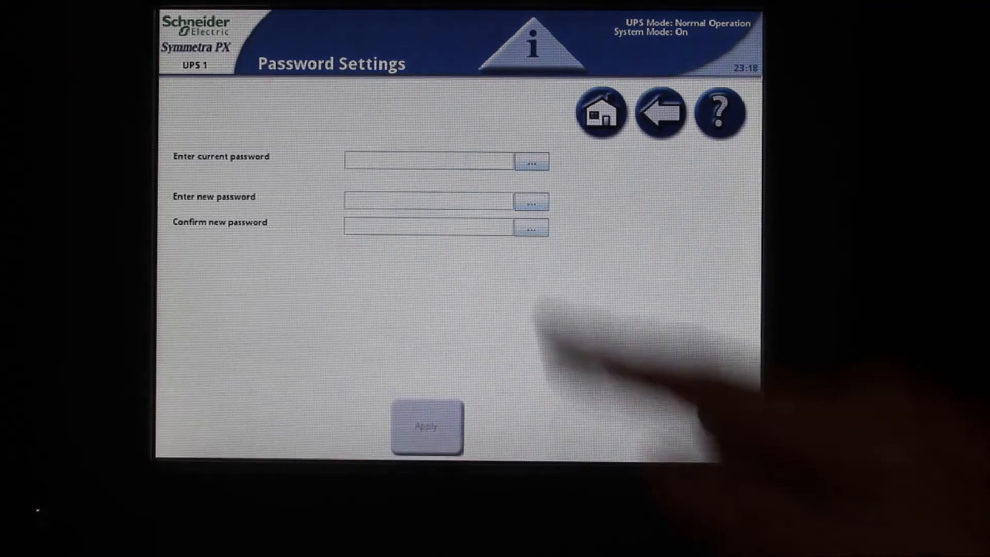
- Fill in the current password, new password and confirmation, then apply to get 'Your password has been changed'
{"action": "left_click", "coordinate": [530, 162]}
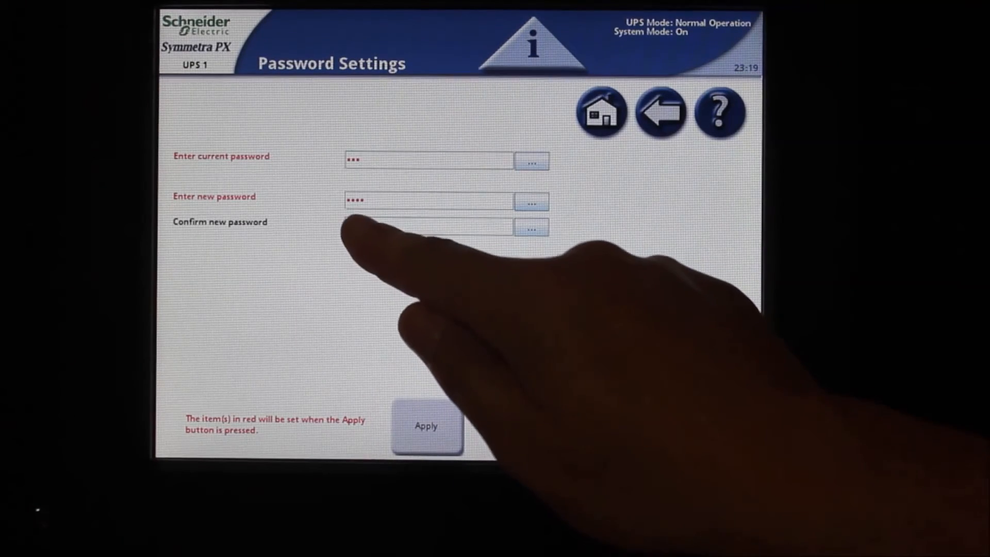
{"action": "left_click", "coordinate": [532, 241]}
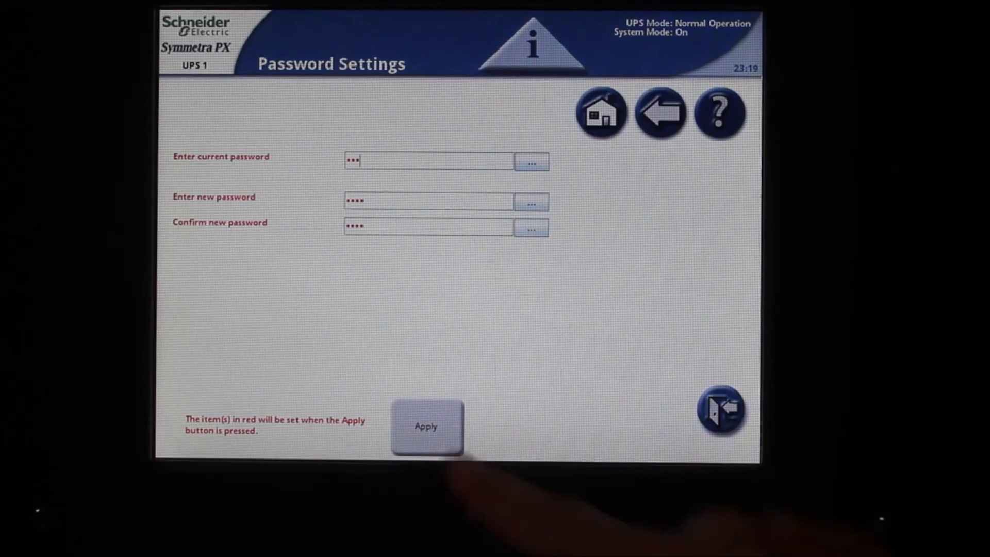
{"action": "left_click", "coordinate": [427, 427]}
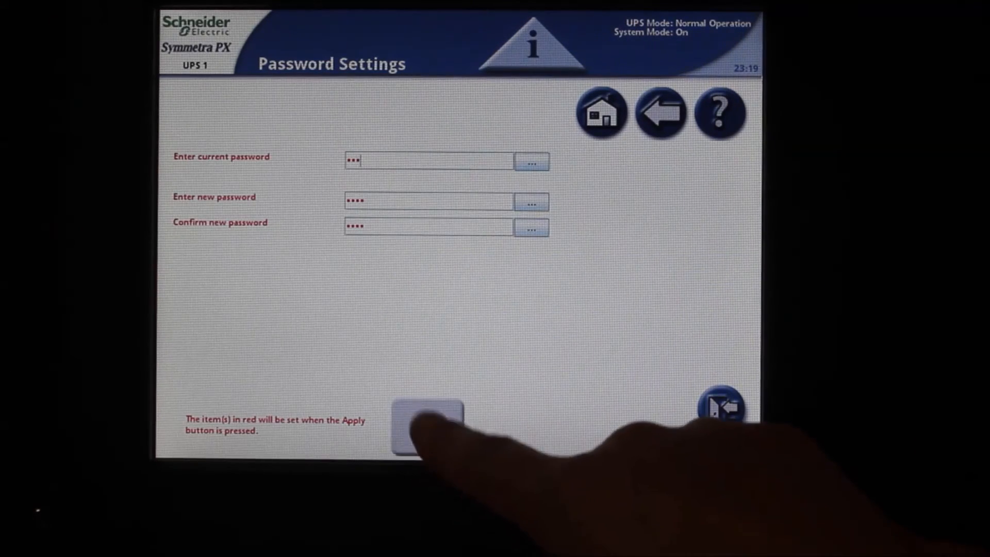
{"action": "left_click", "coordinate": [426, 425]}
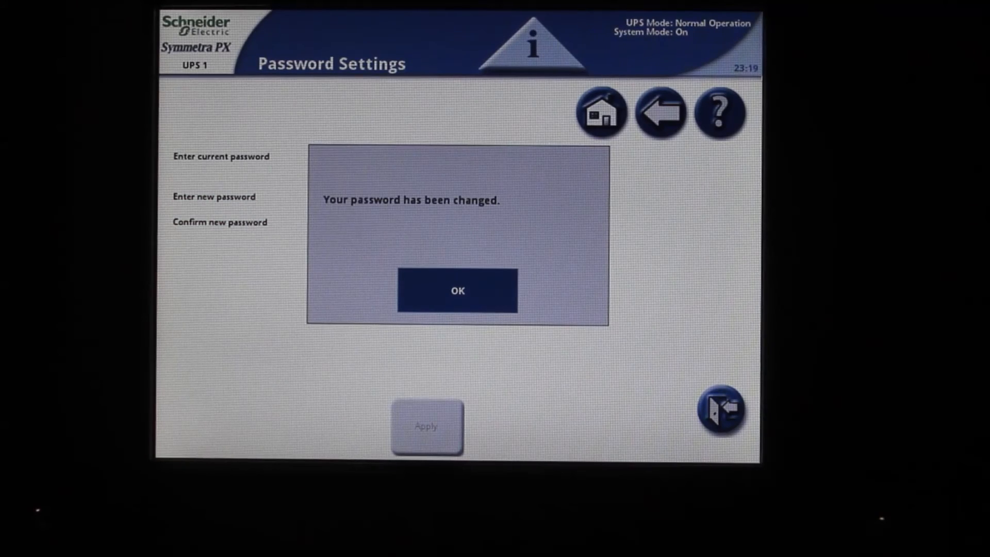